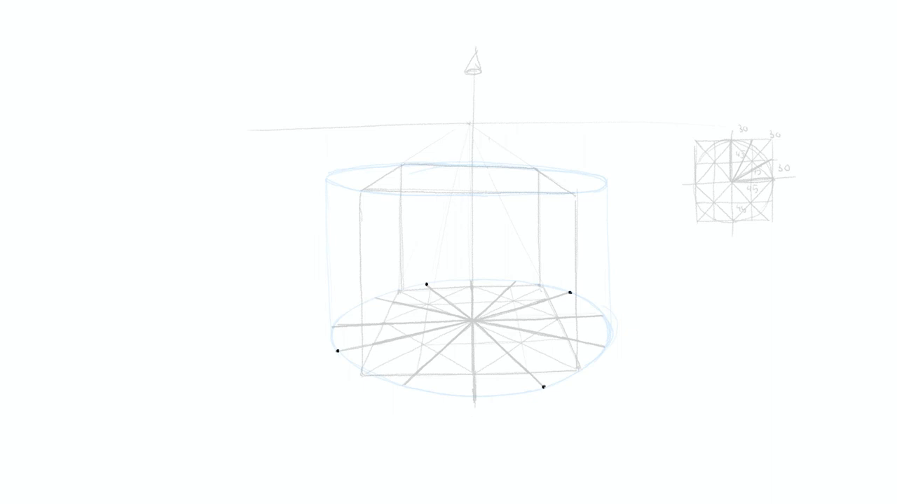
Ink the rotated box's square base between the marked ellipse points and its vertical edges.
{"action": "left_click_drag", "start_coordinate": [427, 285], "coordinate": [543, 383]}
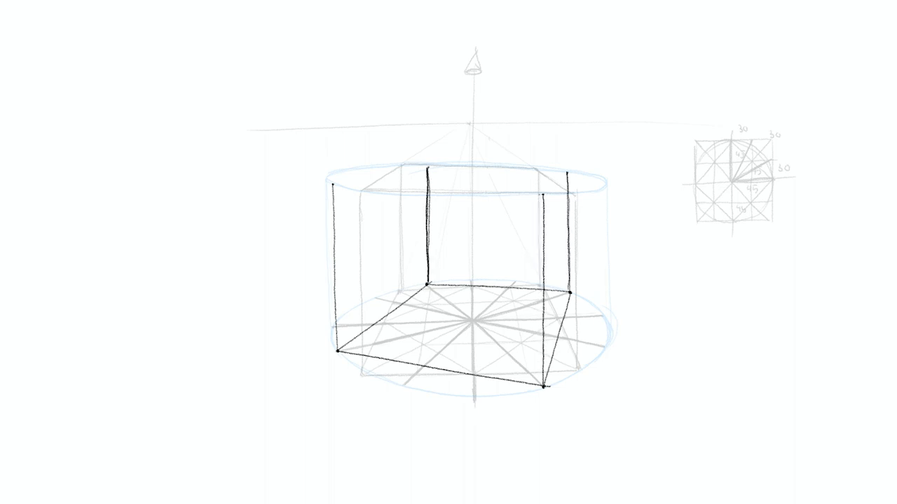
{"action": "left_click_drag", "start_coordinate": [330, 186], "coordinate": [564, 168]}
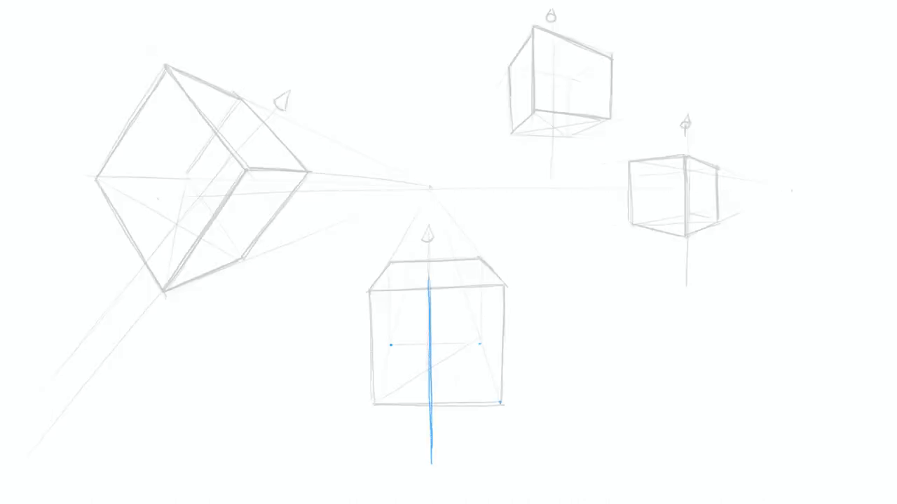
Draw blue ellipses capping the top and base of the lower box's axis.
{"action": "left_click_drag", "start_coordinate": [350, 260], "coordinate": [505, 392]}
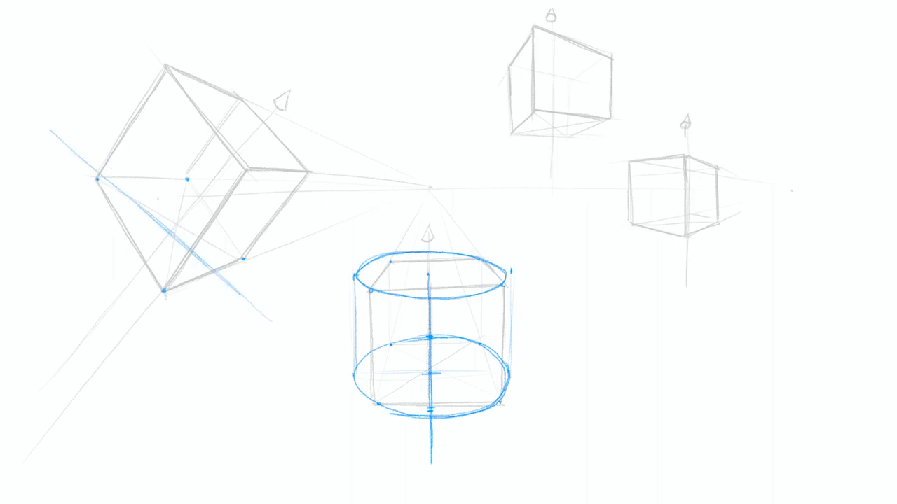